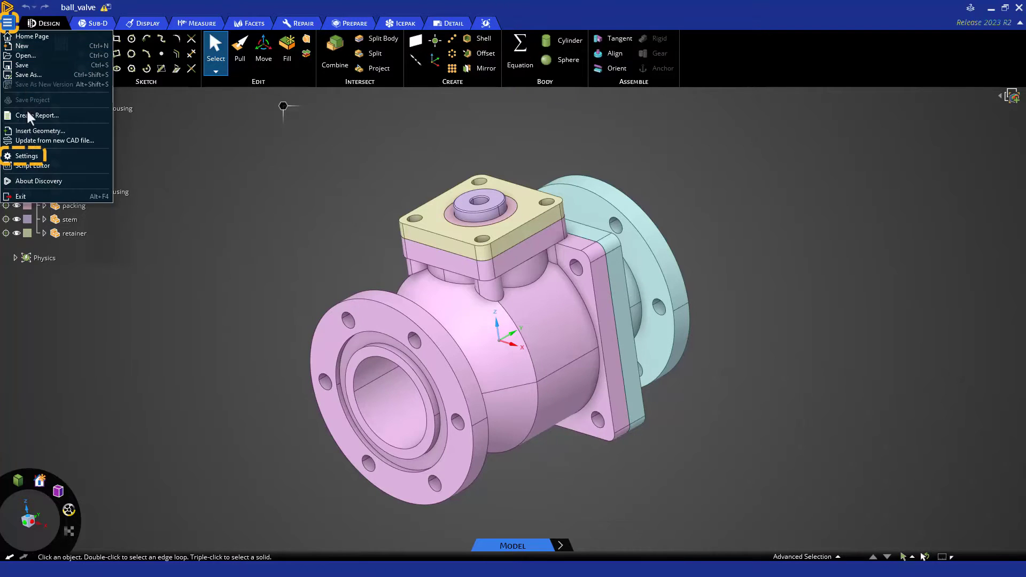
Open Settings from the application menu, landing on the General page
left_click(26, 156)
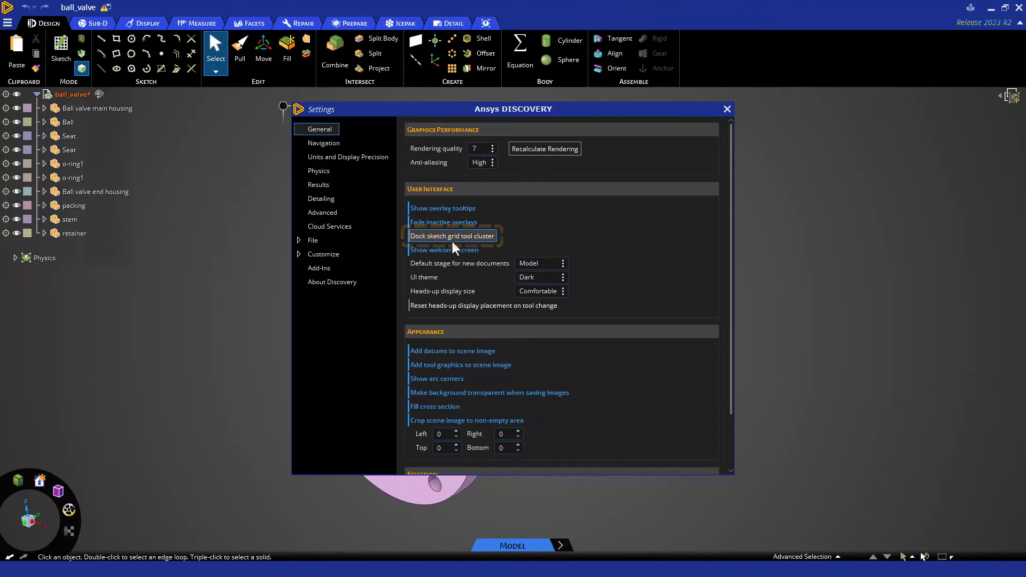
left_click(452, 235)
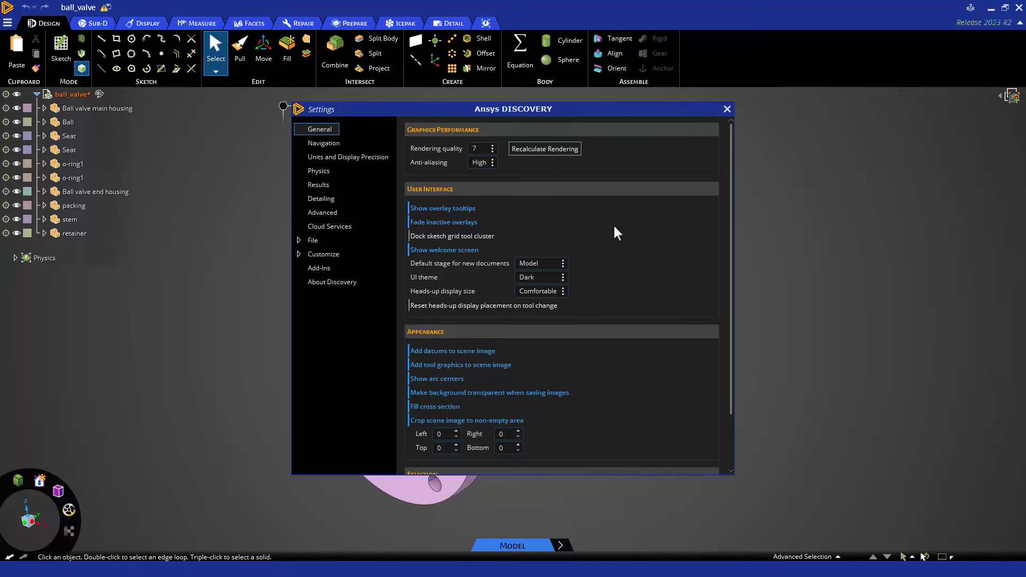
left_click(540, 263)
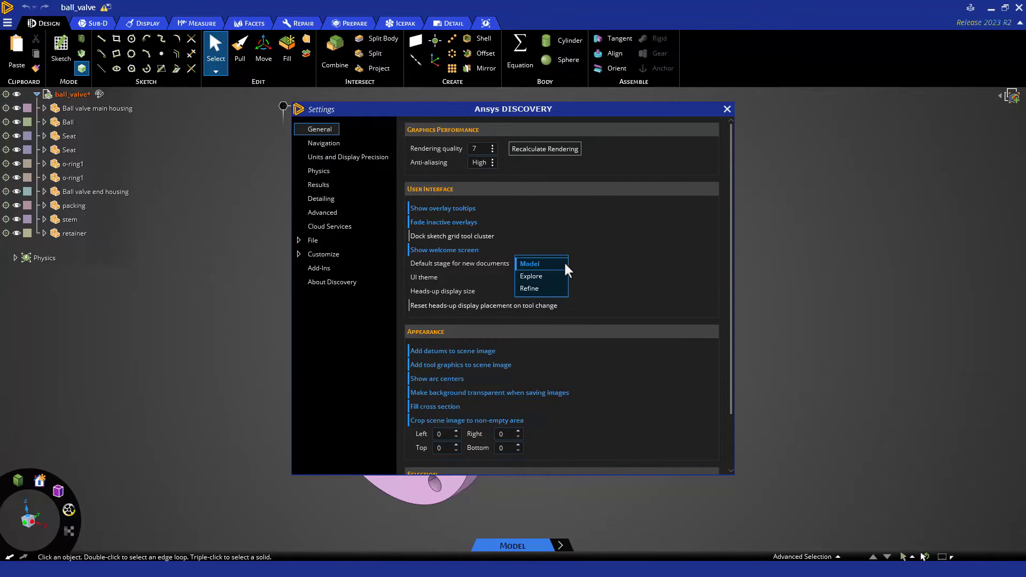
left_click(529, 263)
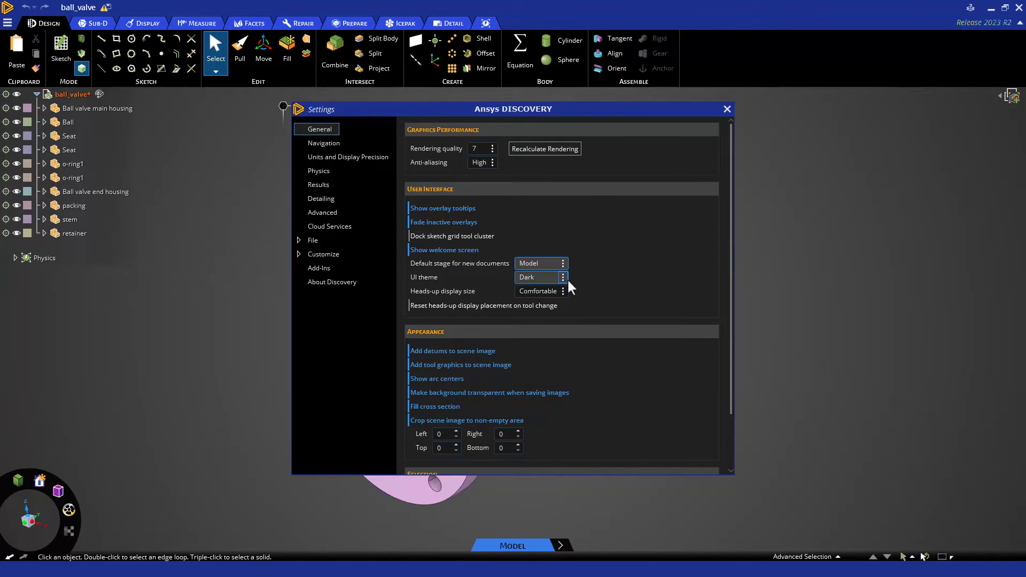
left_click(539, 276)
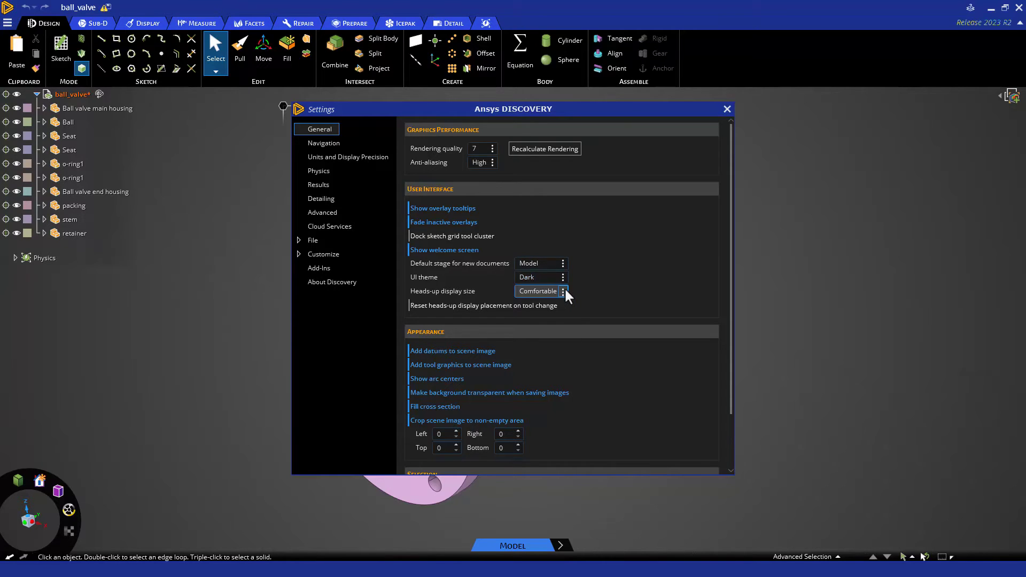
left_click(561, 291)
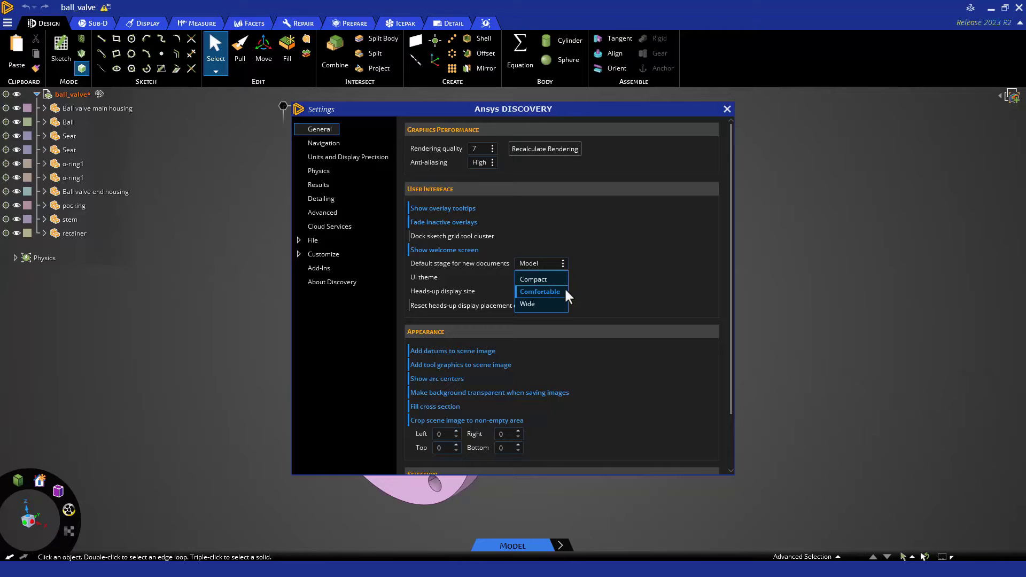
mouse_move(587, 293)
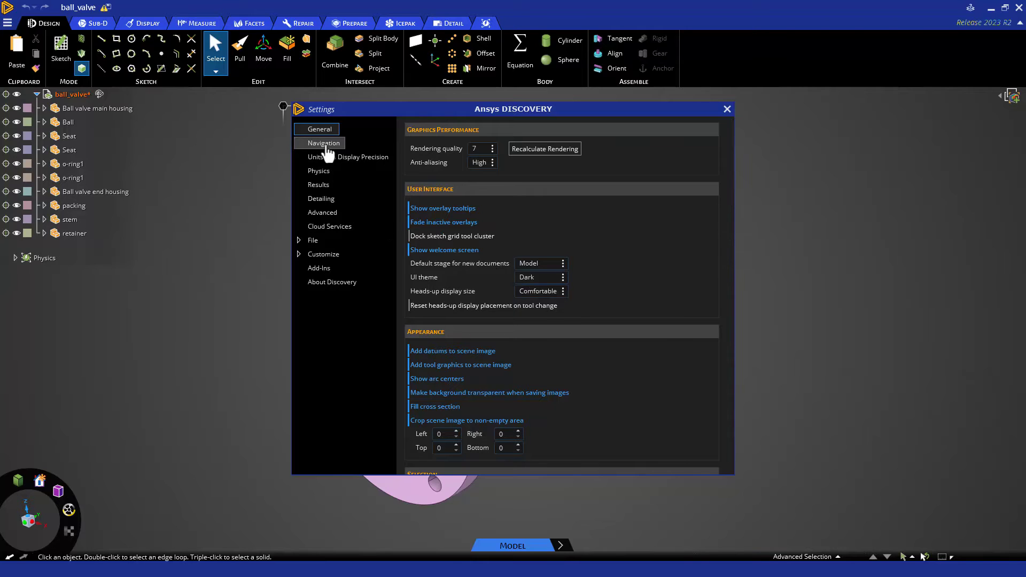
On the Navigation page, keep Spin on MMB and disable zoom with mouse wheel
left_click(323, 142)
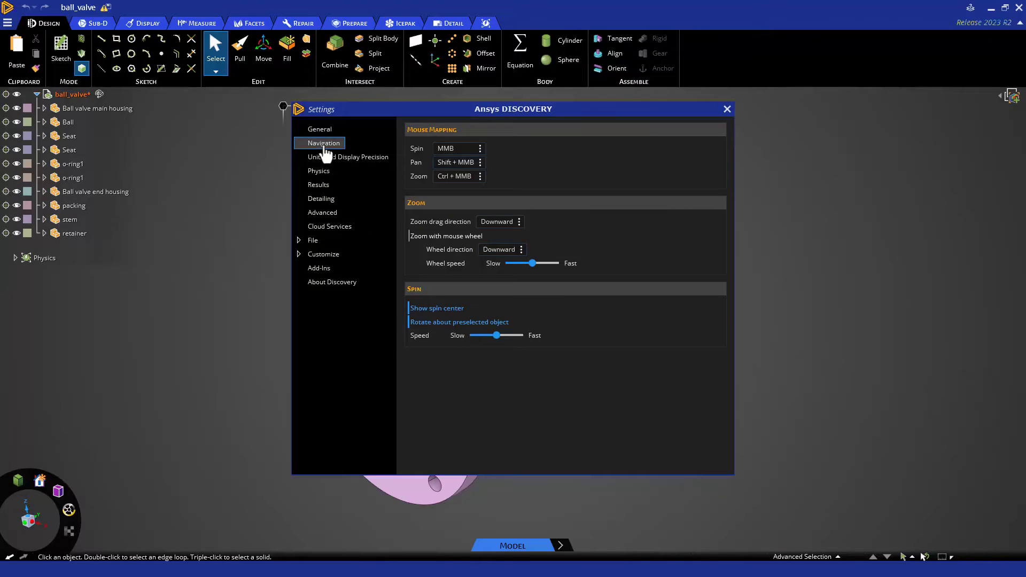
left_click(480, 148)
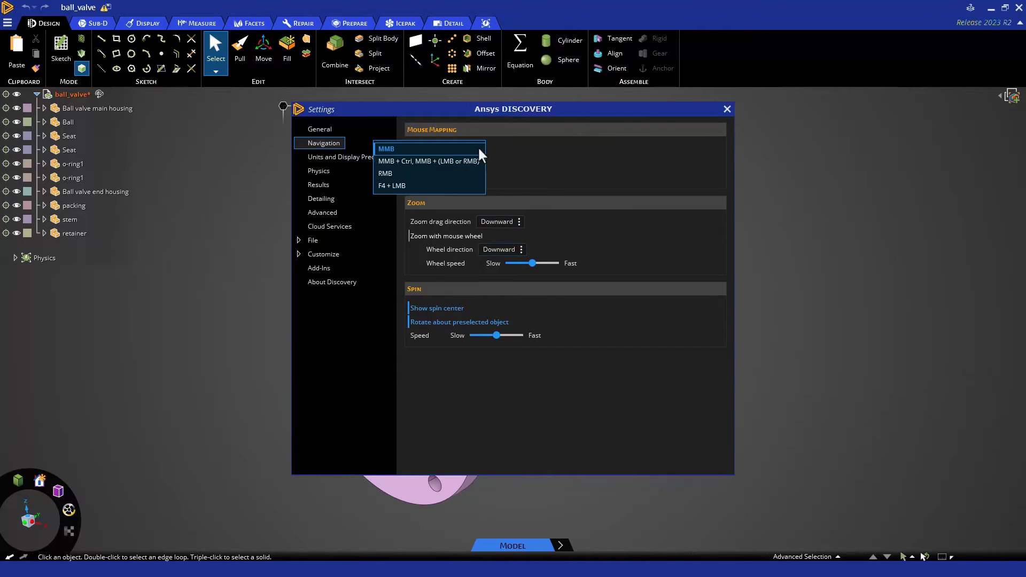
left_click(385, 148)
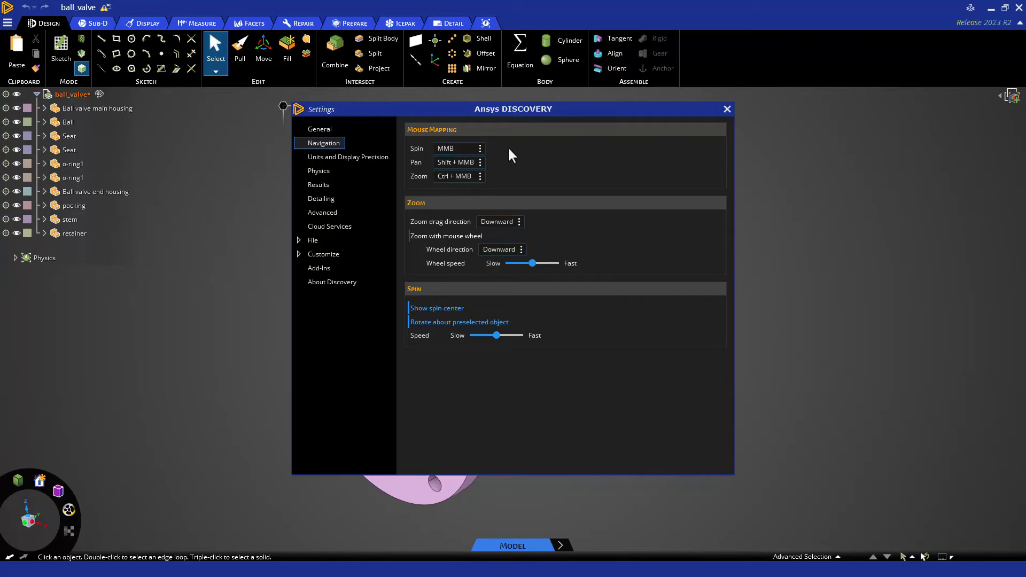
mouse_move(501, 234)
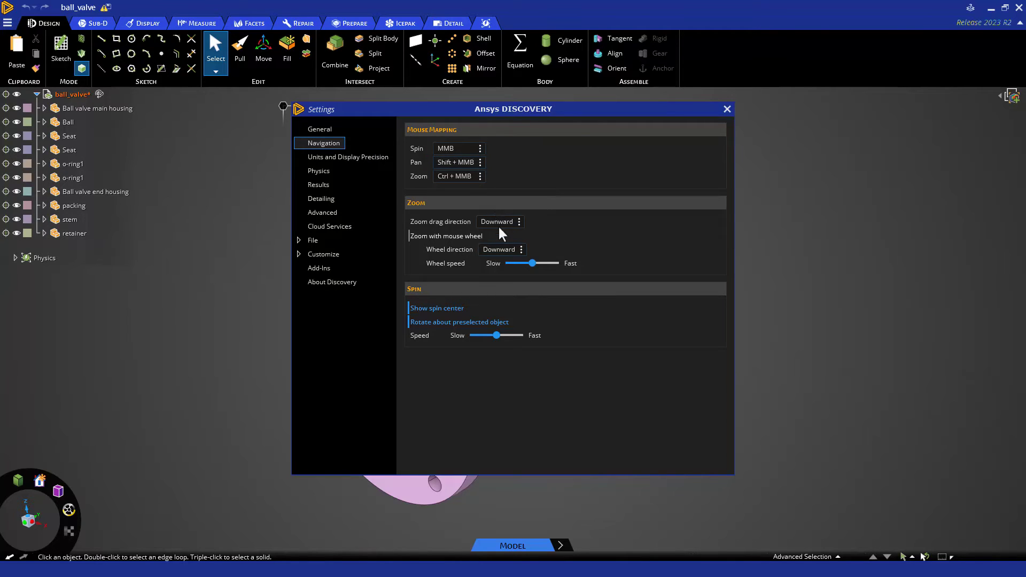
left_click(446, 236)
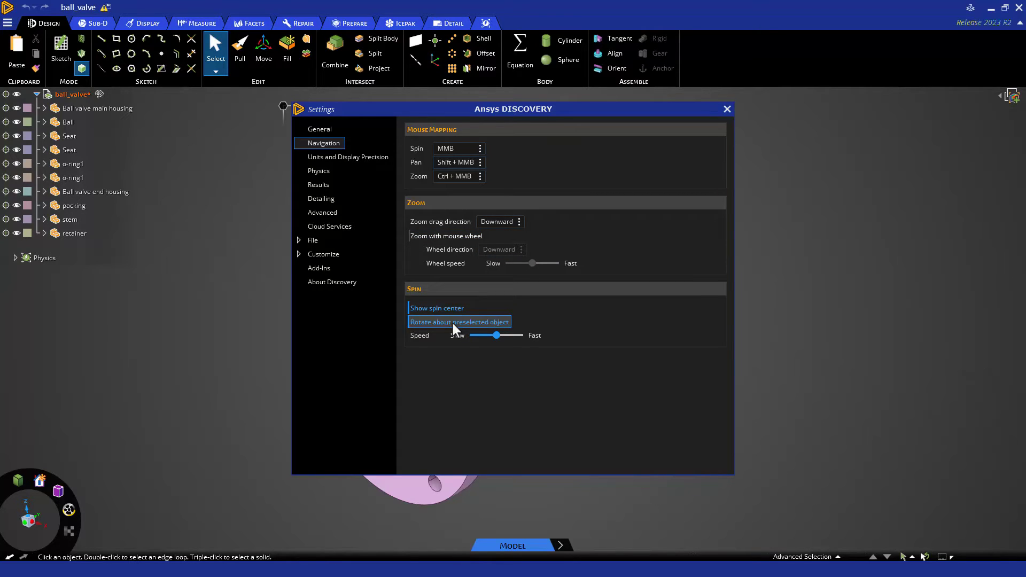
mouse_move(348, 156)
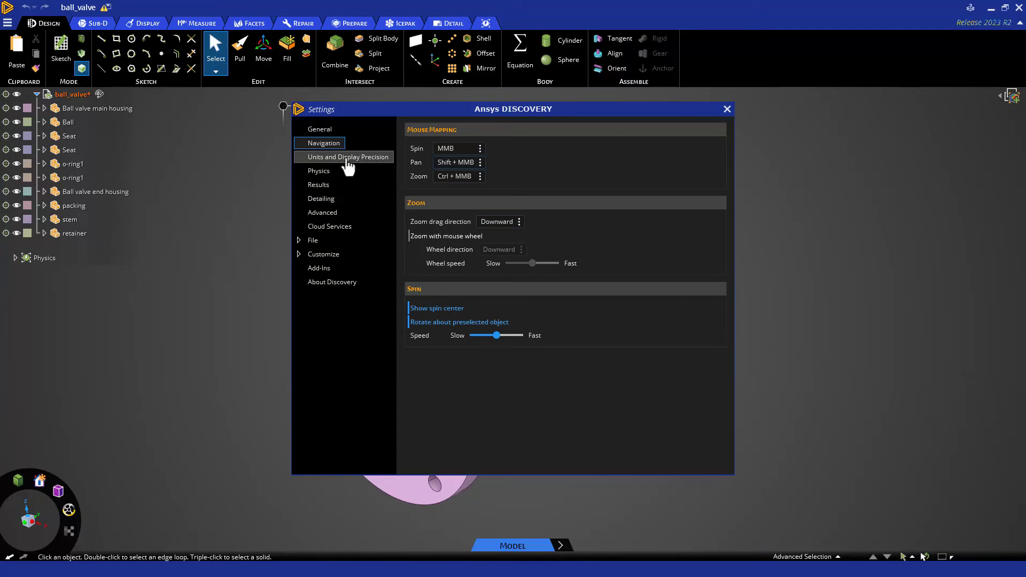
Show Units and Display Precision settings plus the status-bar units panel (Imperial inches)
left_click(345, 156)
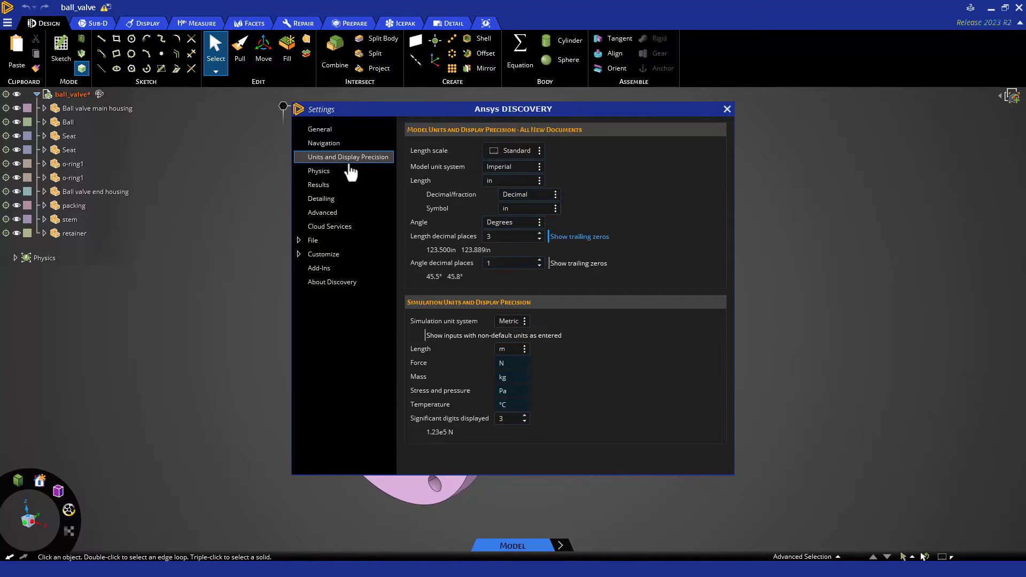
mouse_move(424, 137)
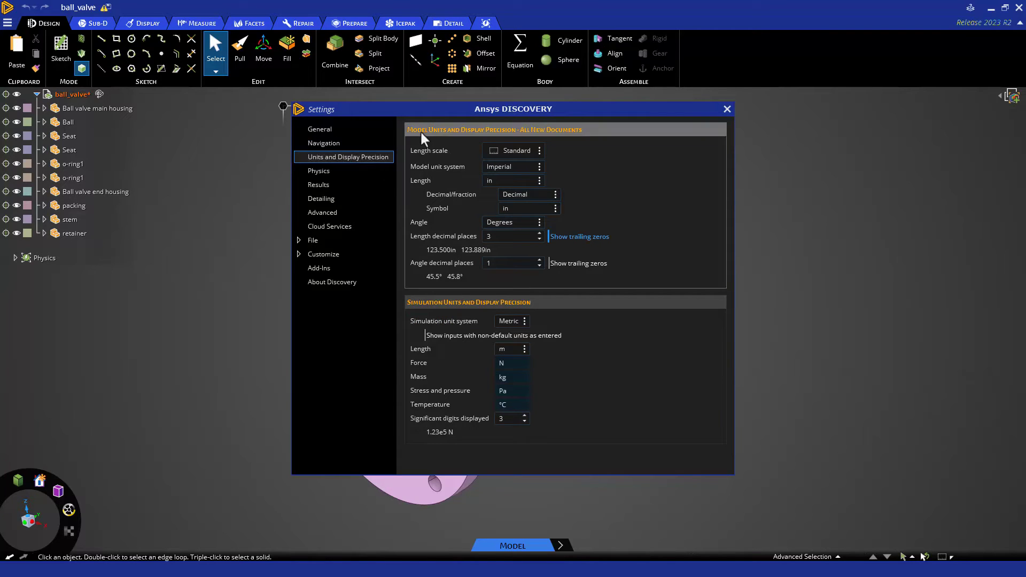
mouse_move(437, 309)
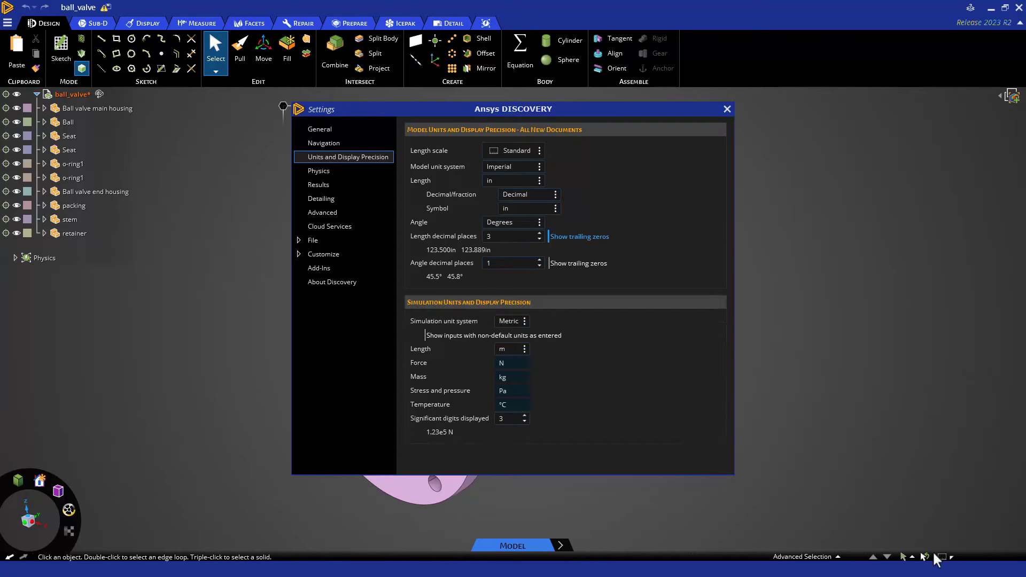
left_click(944, 556)
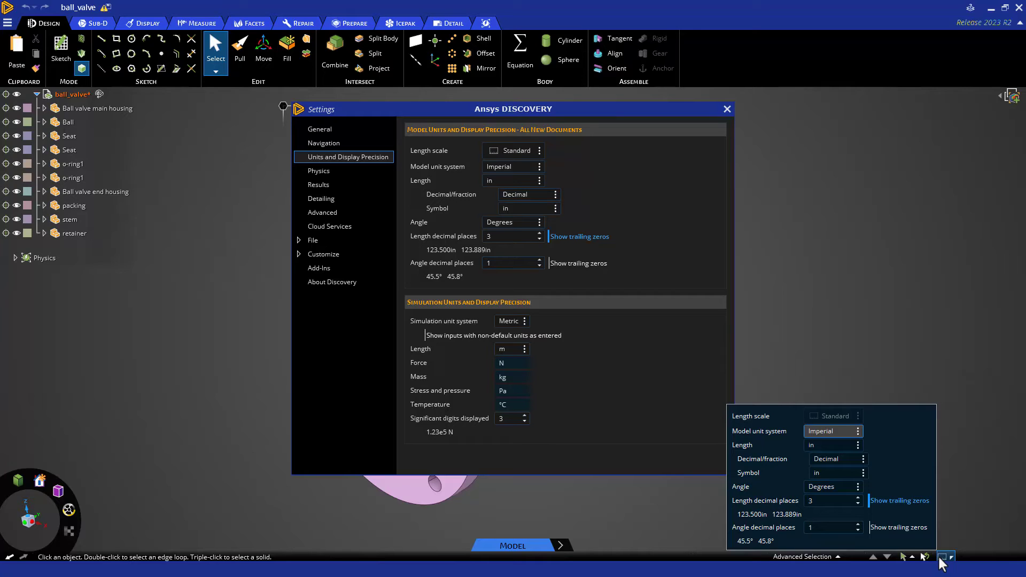
On the Advanced page, enable the Internal radiation beta option and expand the File categories
left_click(322, 213)
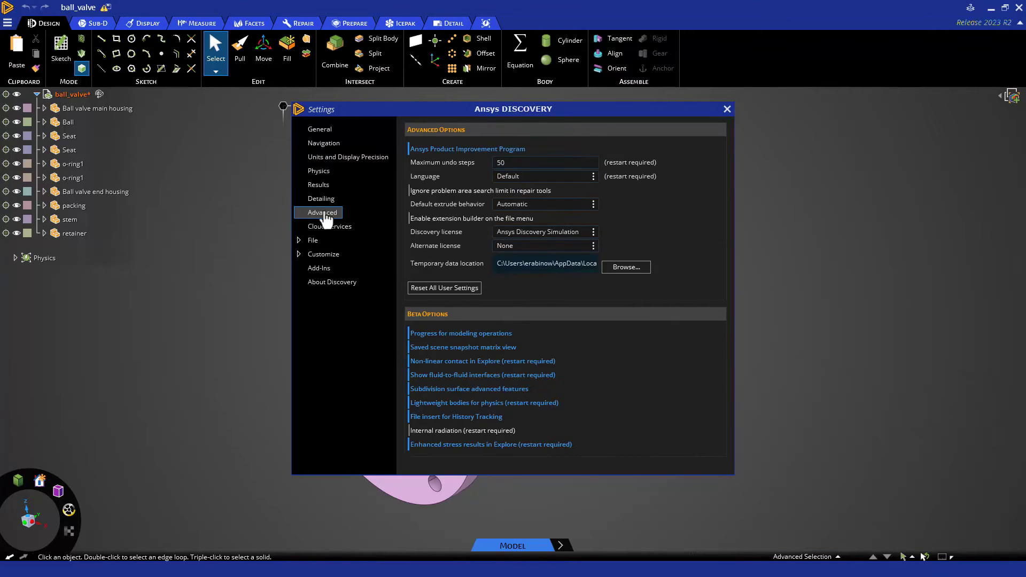
mouse_move(417, 183)
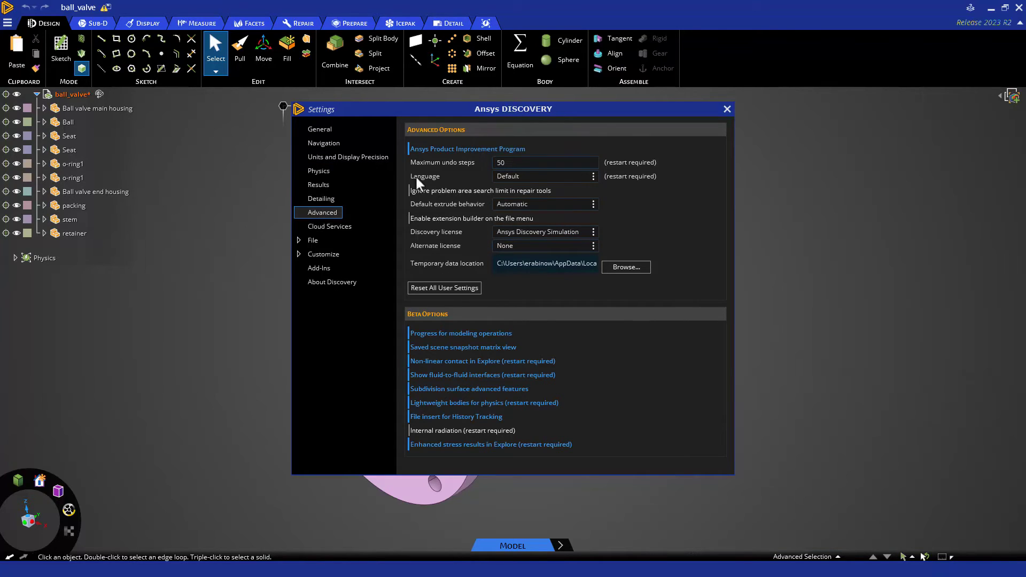
left_click(544, 162)
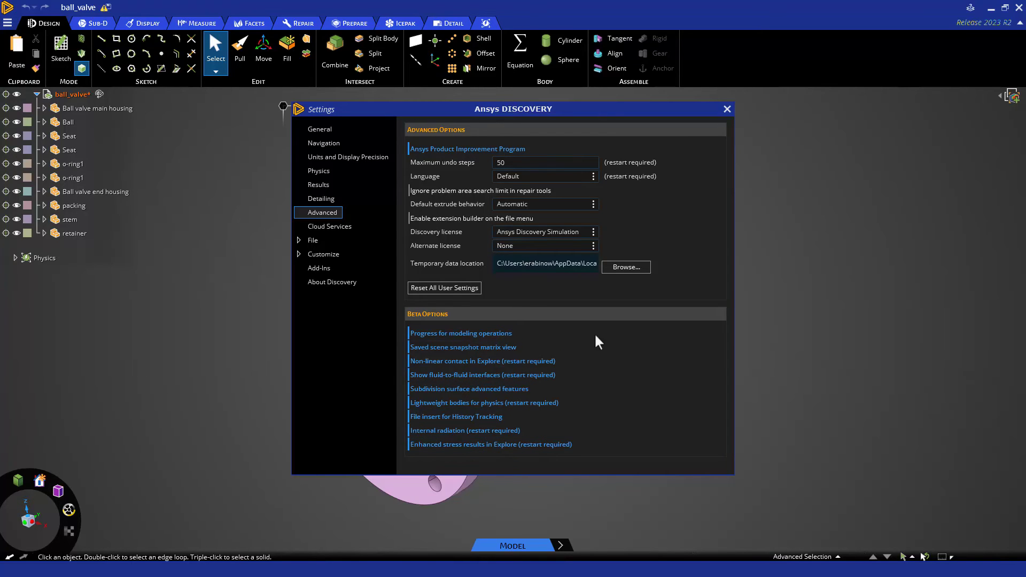
left_click(312, 240)
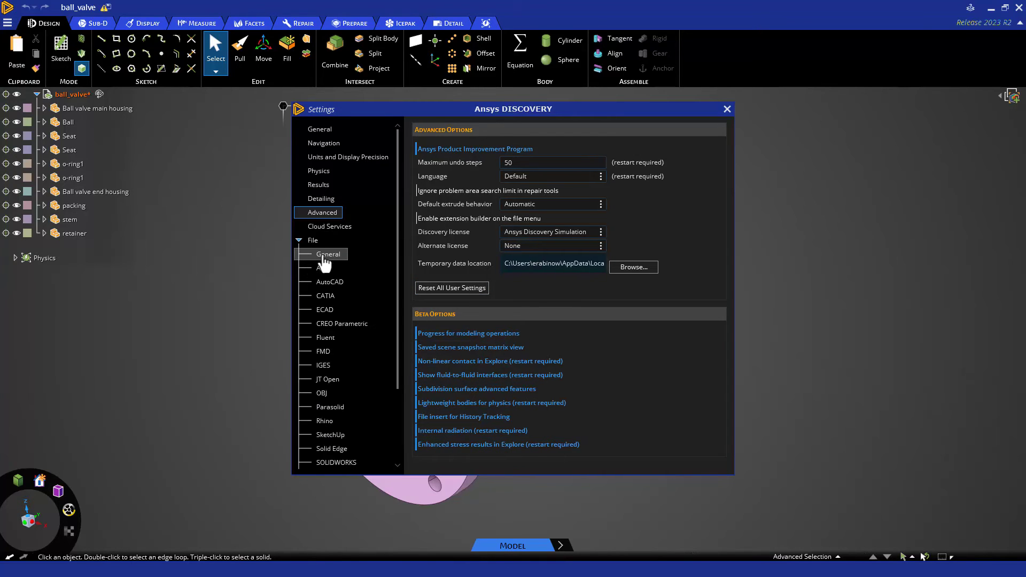
View File > General import/export options, collapse File, and expand Customize
left_click(329, 254)
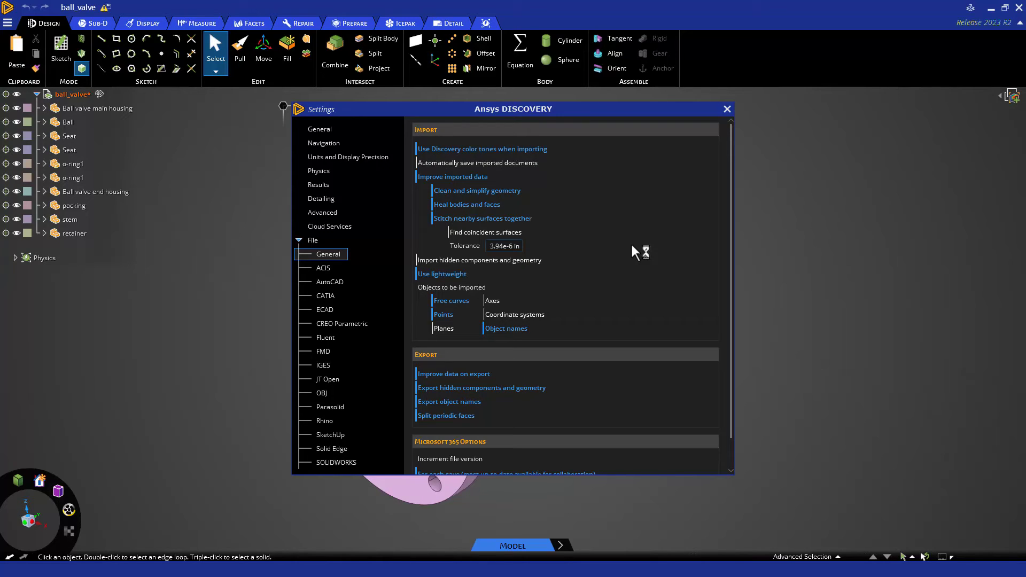
left_click(300, 240)
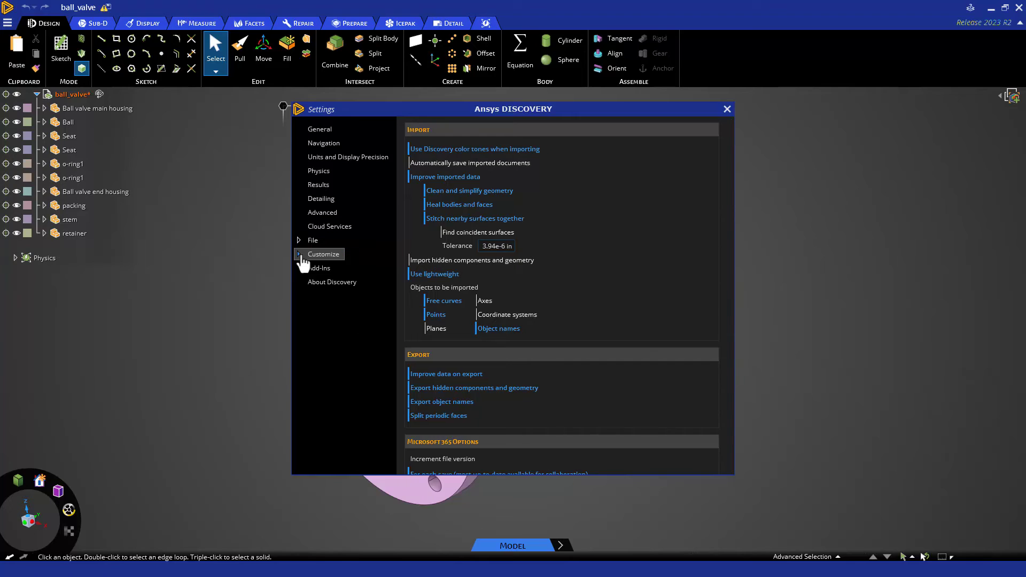
left_click(322, 253)
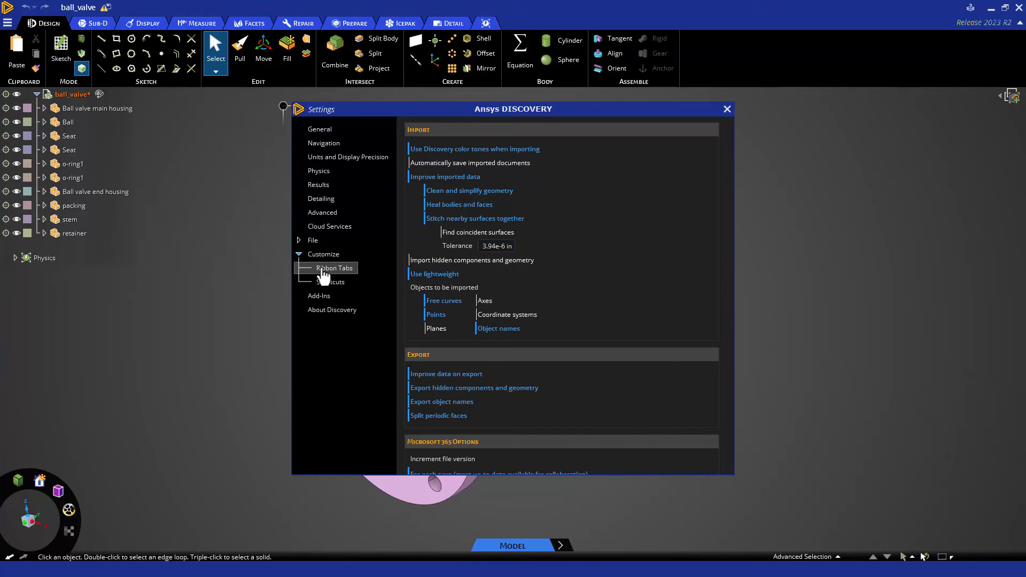
View Customize > Ribbon Tabs, then the Shortcuts page with Combine chosen as command
left_click(333, 268)
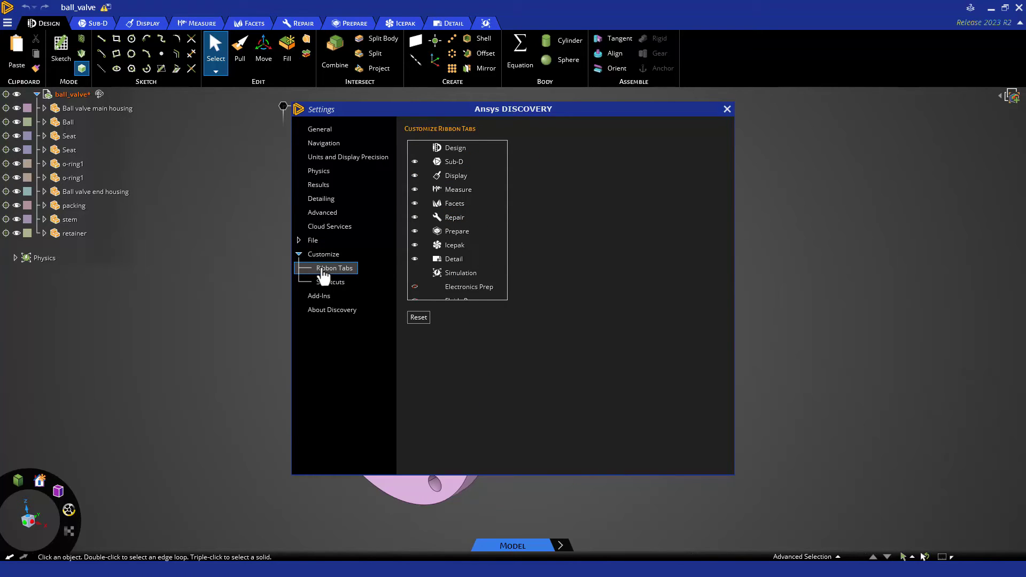
left_click(330, 281)
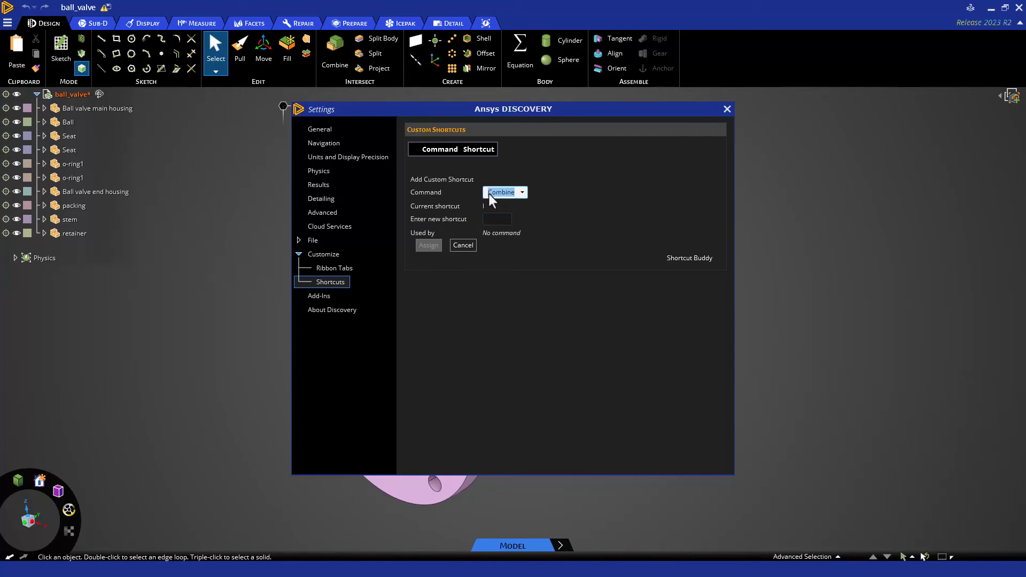
Assign the key C as the shortcut for Combine
left_click(496, 219)
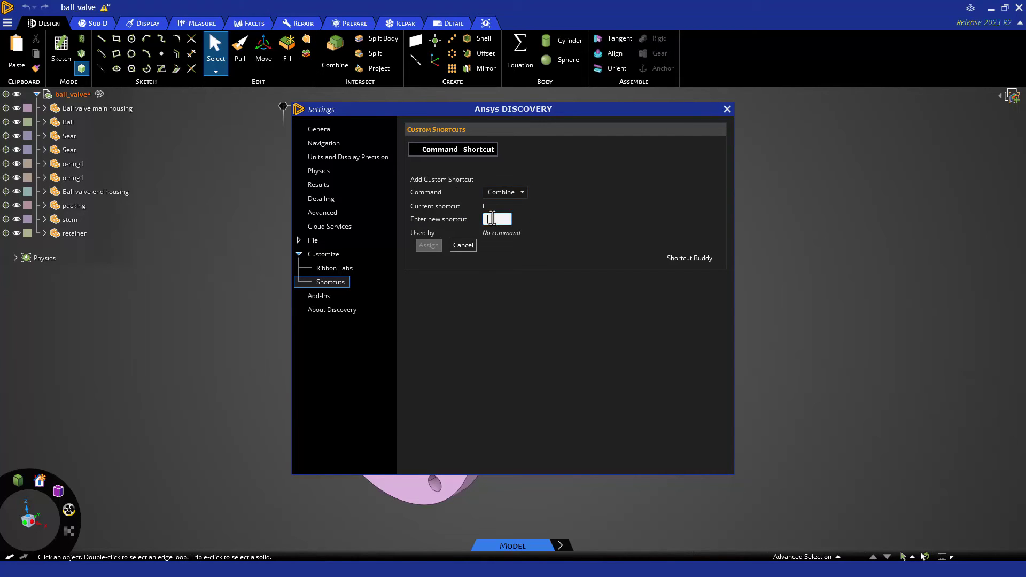
type("C")
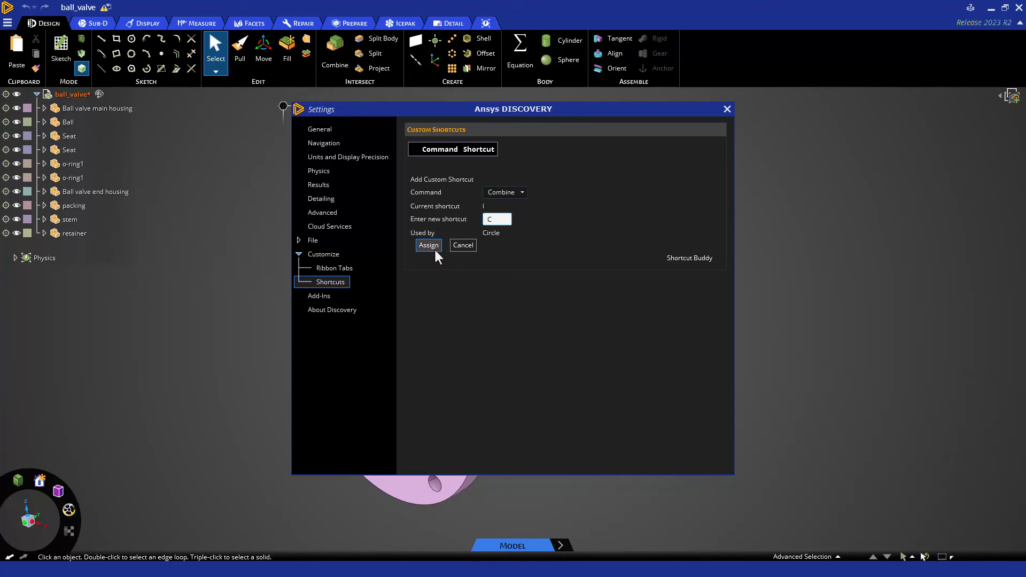
left_click(428, 244)
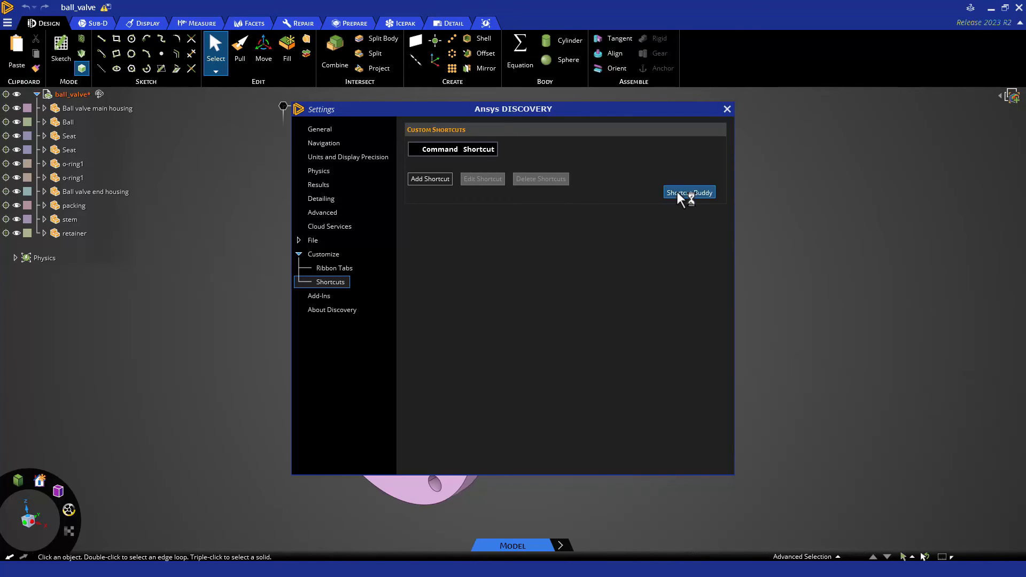
left_click(688, 192)
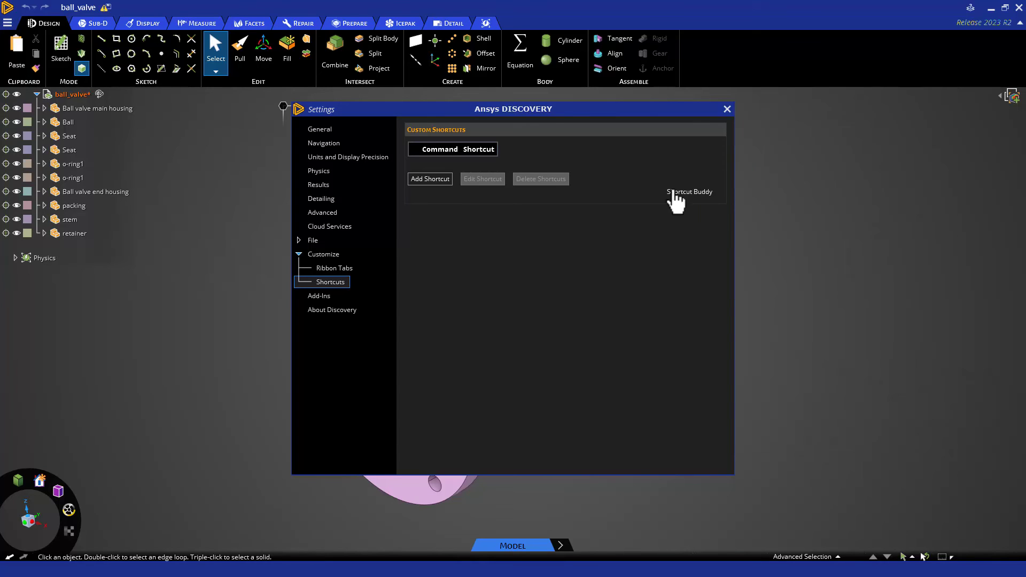
Open Shortcut Buddy and show the Ctrl and Ctrl+Shift key bindings
left_click(689, 192)
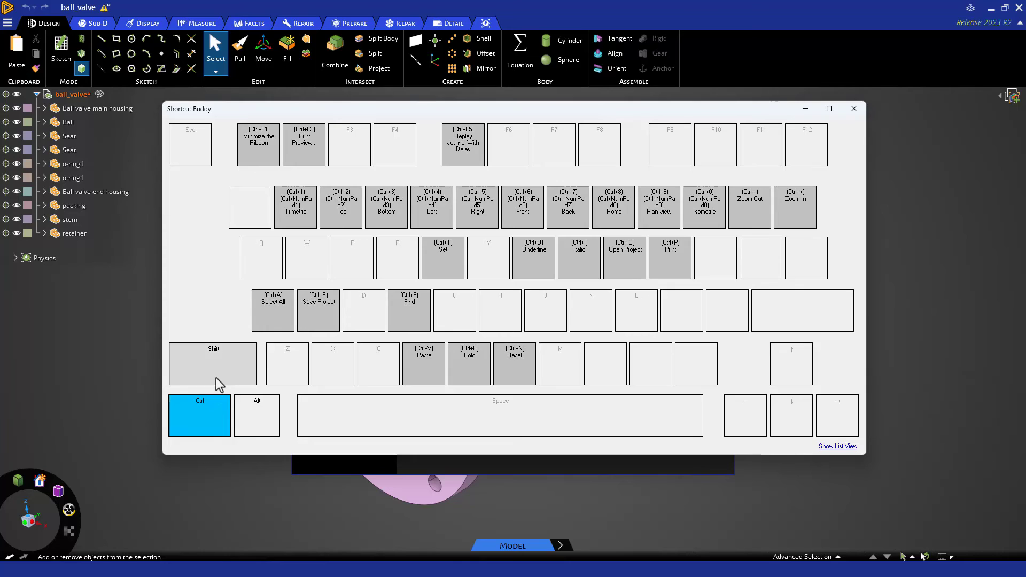
key("shift")
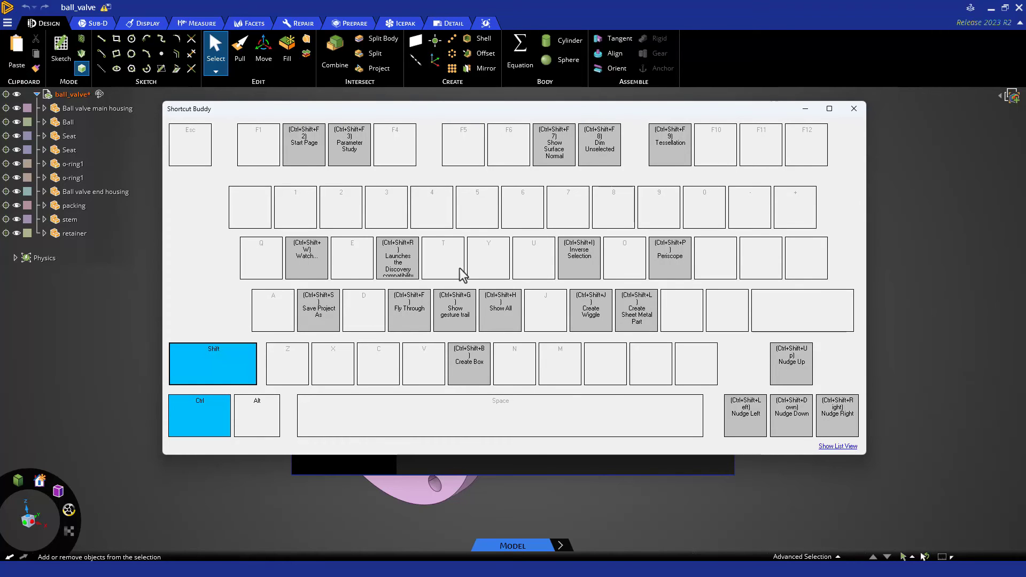